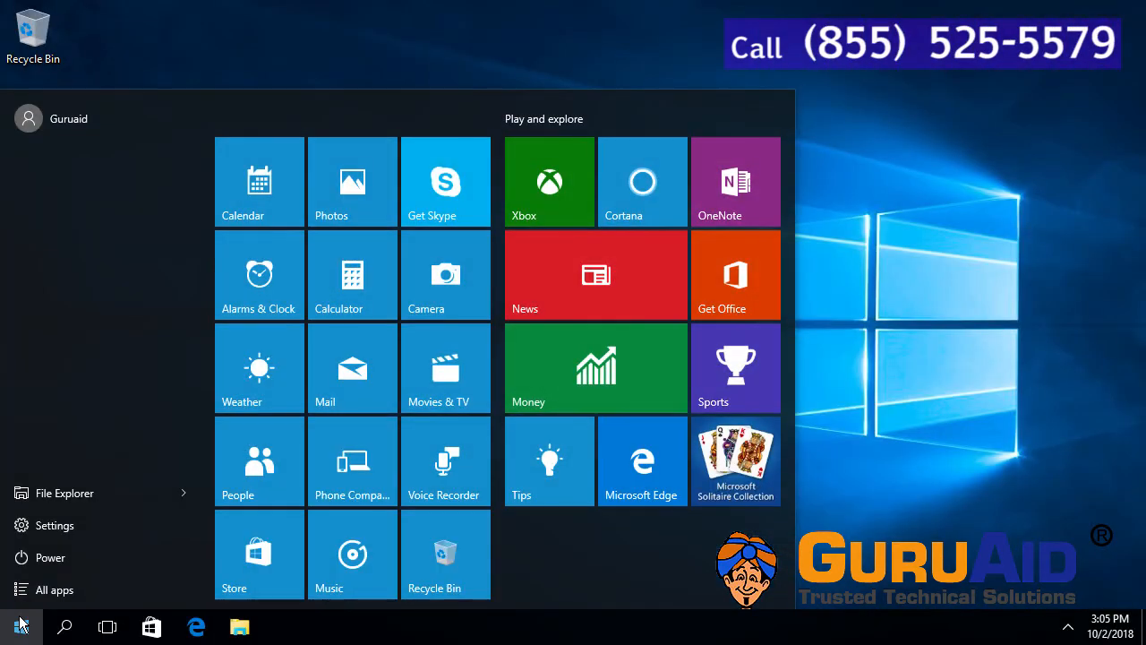
mouse_move(134, 525)
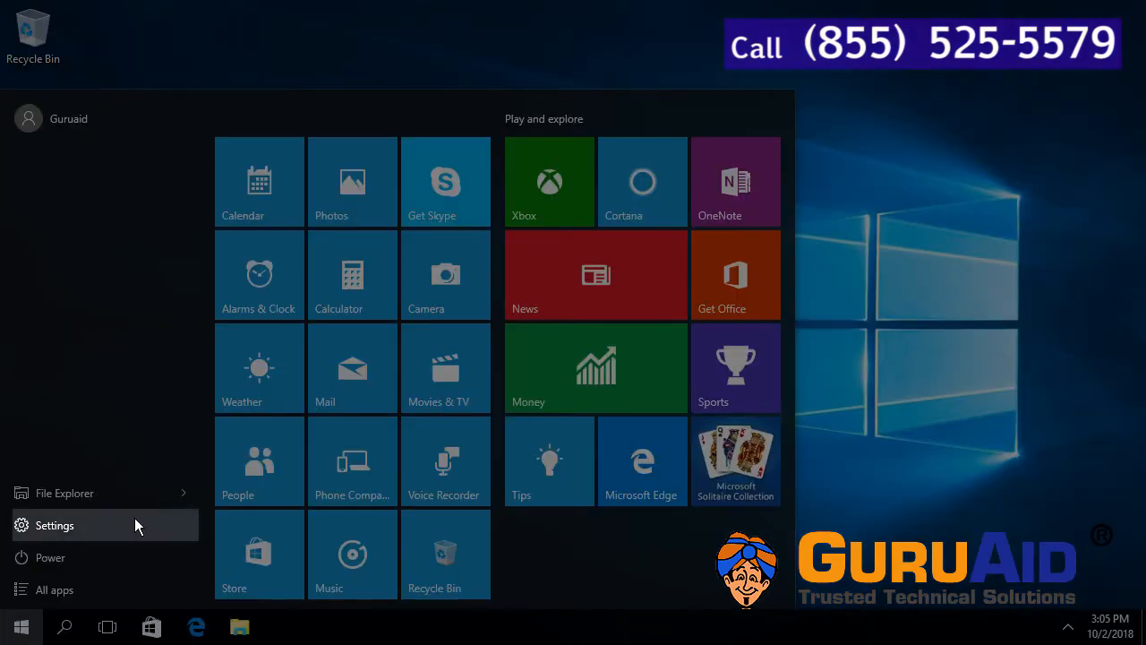
- Go from the Start menu's Settings into Devices, landing on Printers & scanners
left_click(55, 525)
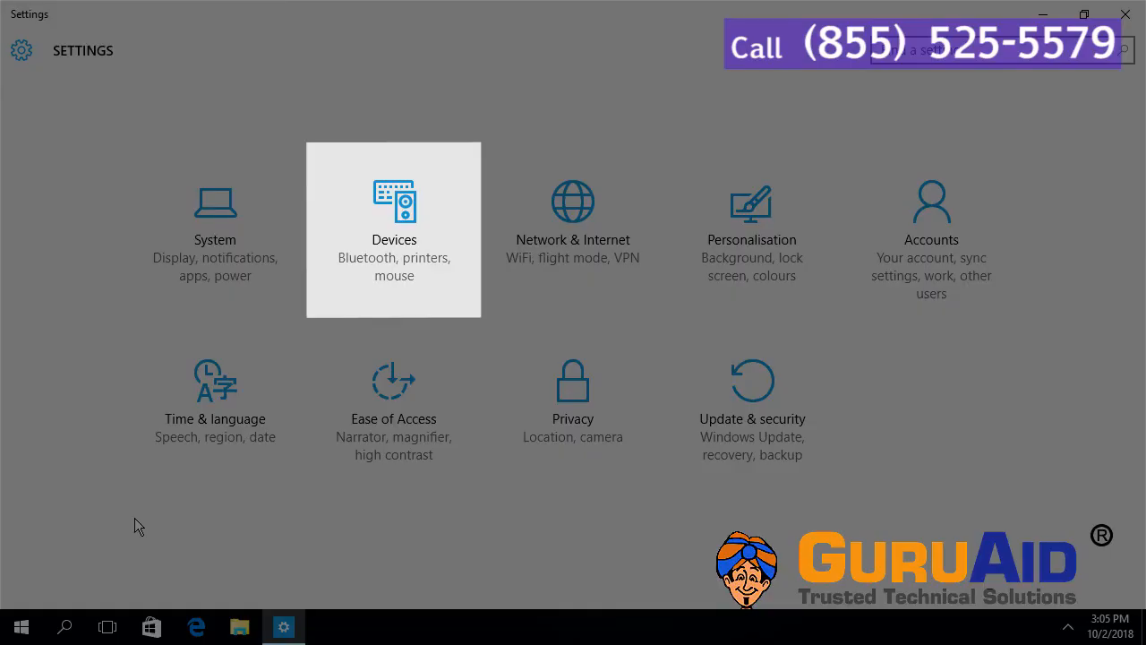
left_click(394, 229)
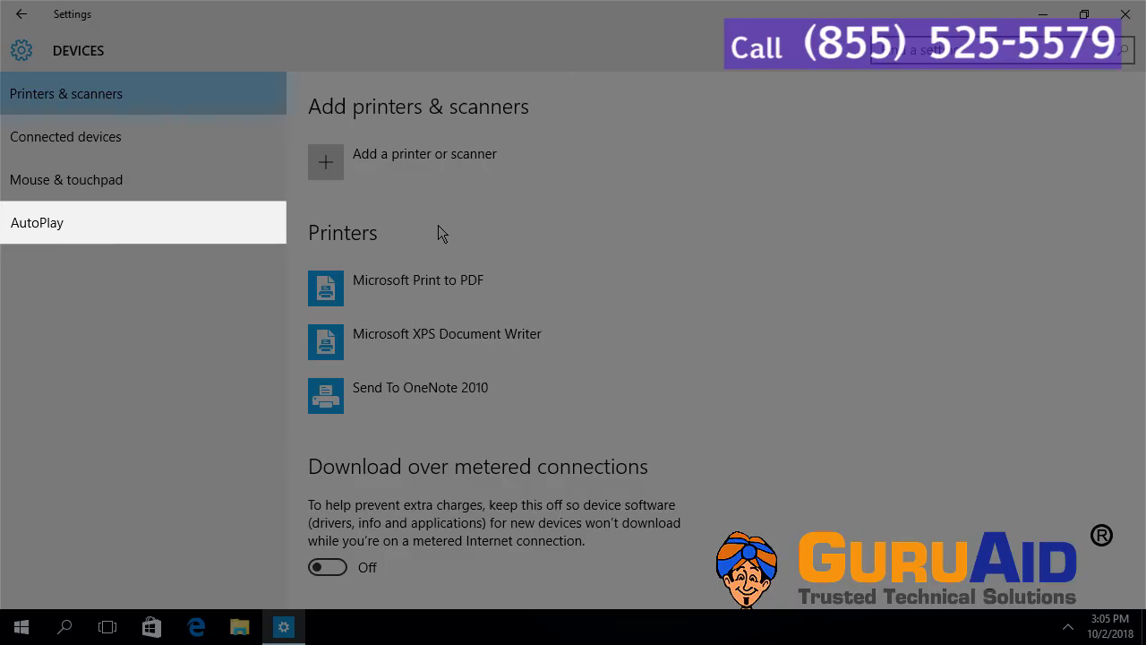
- Switch 'Use AutoPlay for all media and devices' On from the AutoPlay page
left_click(37, 222)
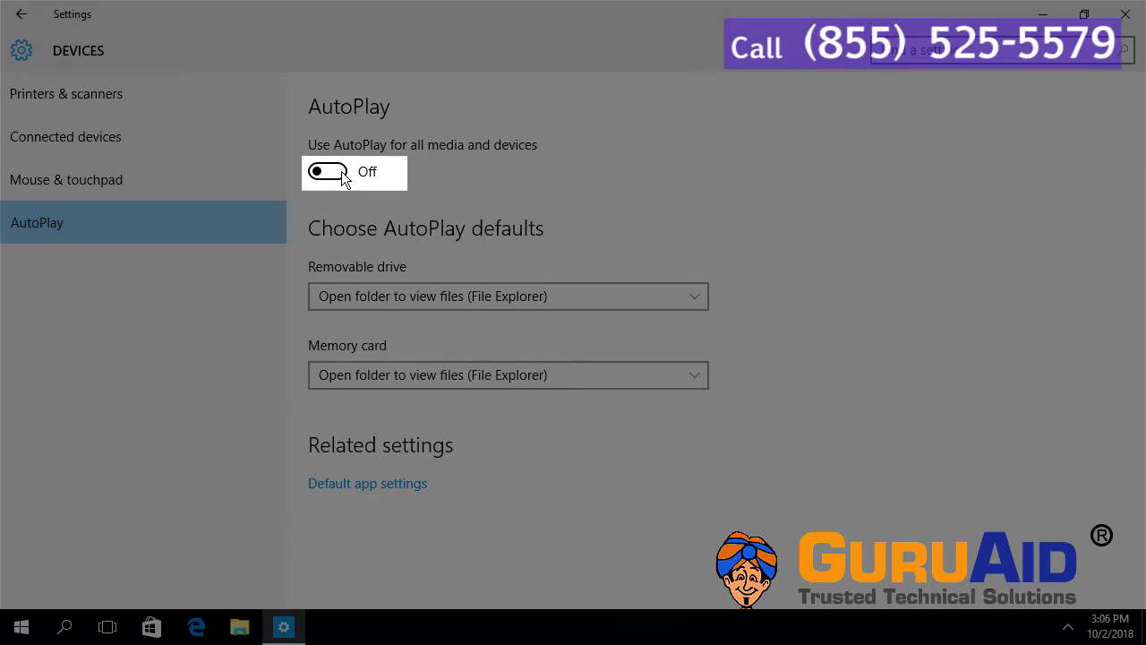
left_click(328, 171)
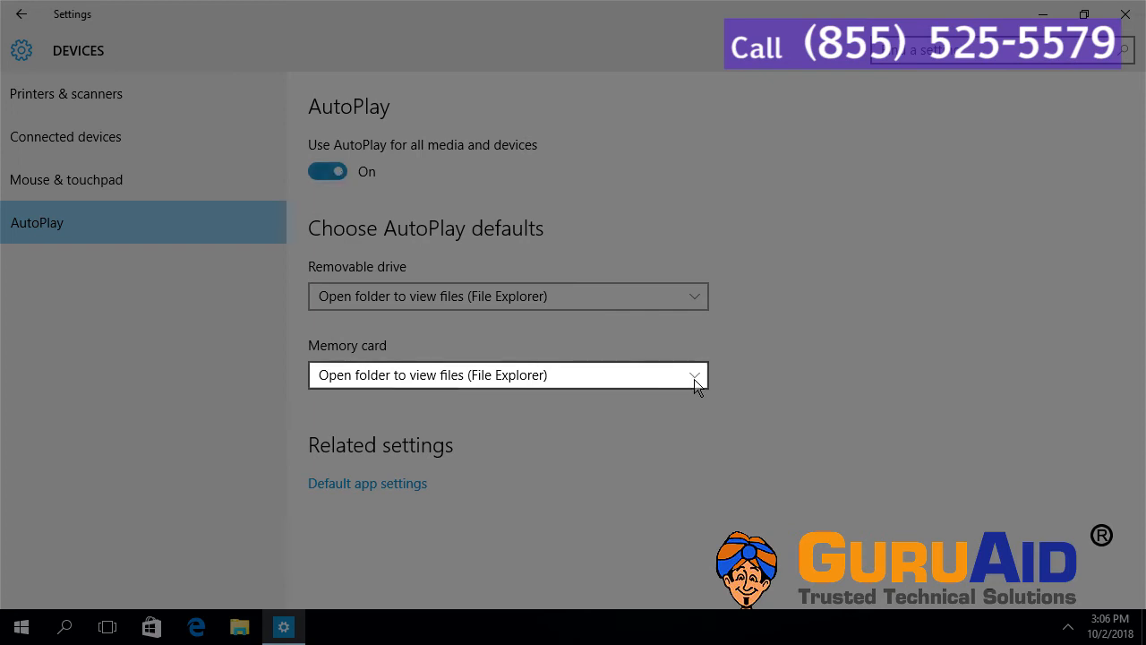
- Expand the Memory card dropdown under Choose AutoPlay defaults
left_click(508, 374)
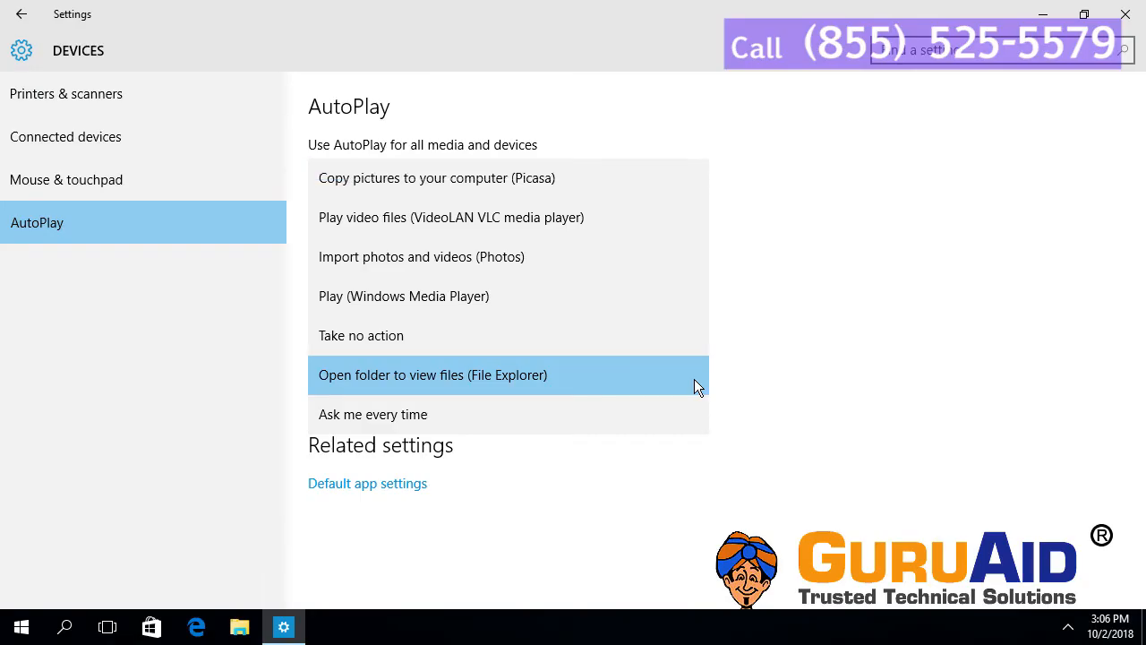